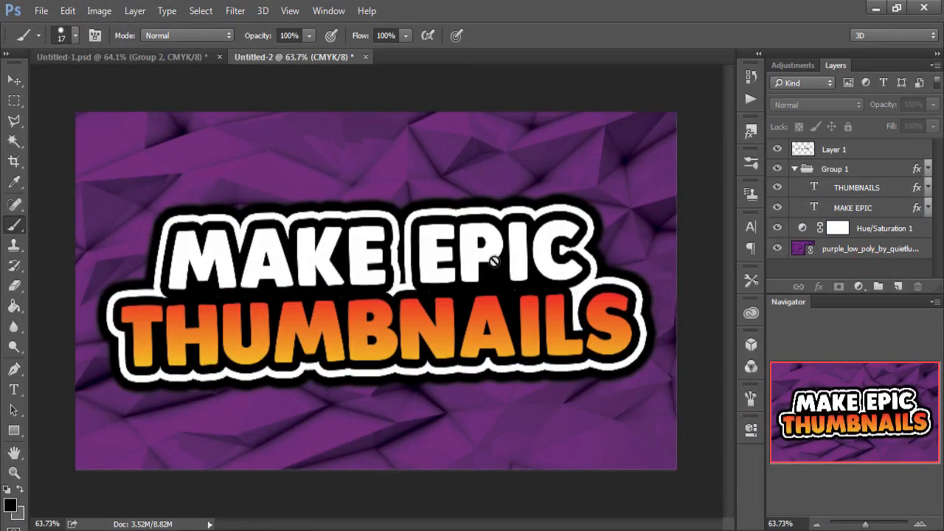
Select the Hue/Saturation adjustment layer at the top of the Layers panel
left_click(14, 80)
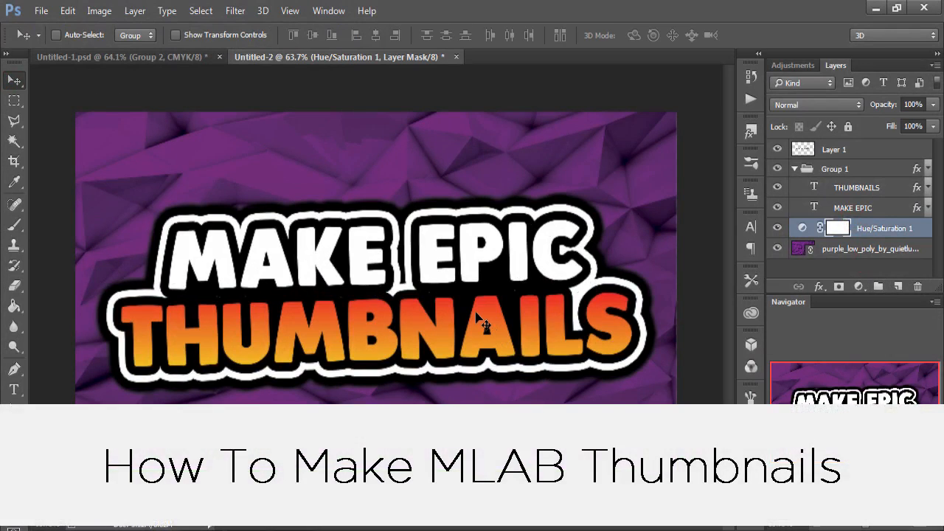
mouse_move(478, 339)
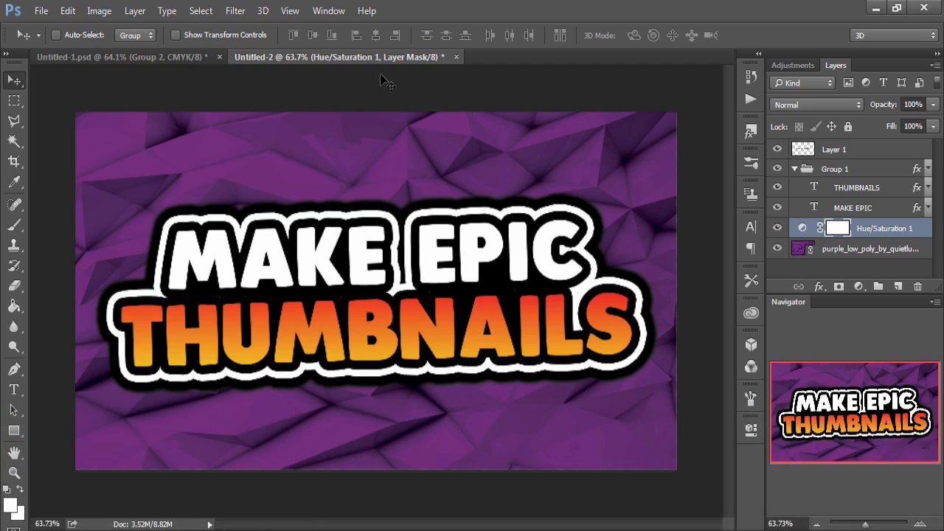
mouse_move(228, 457)
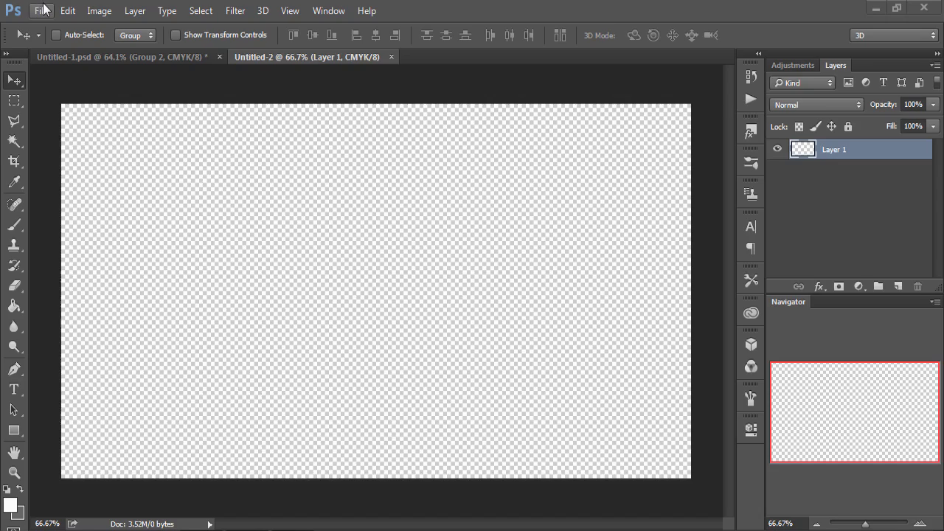
Add the white Plump Black 'MAKE EPIC' text line to the new 1280×720 document
left_click(41, 10)
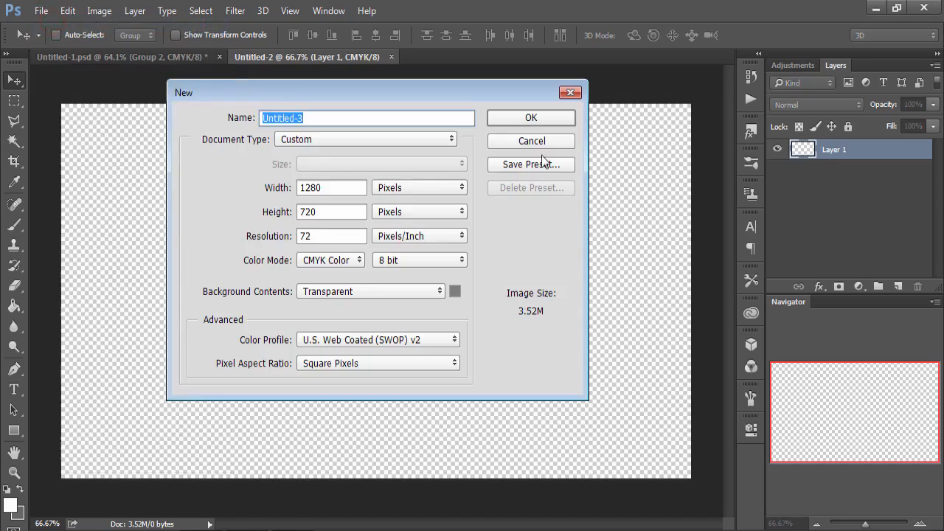
left_click(530, 141)
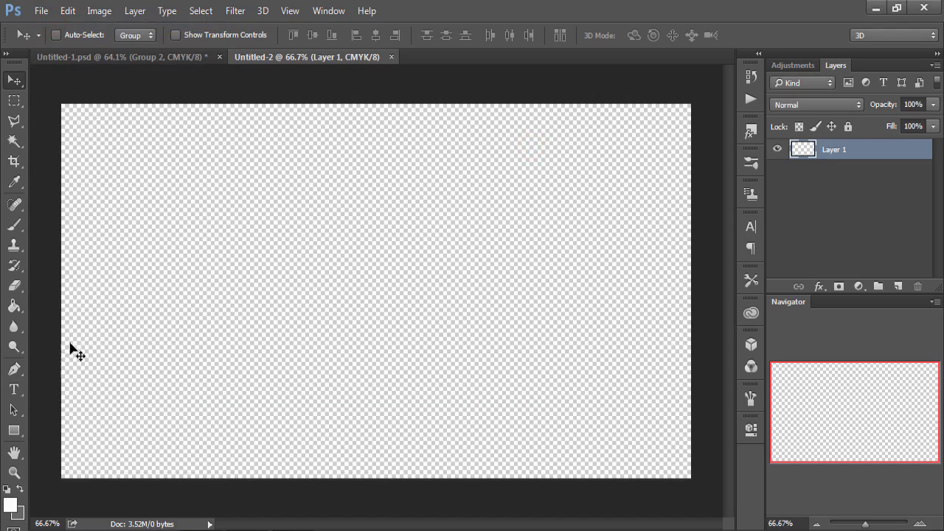
left_click(13, 388)
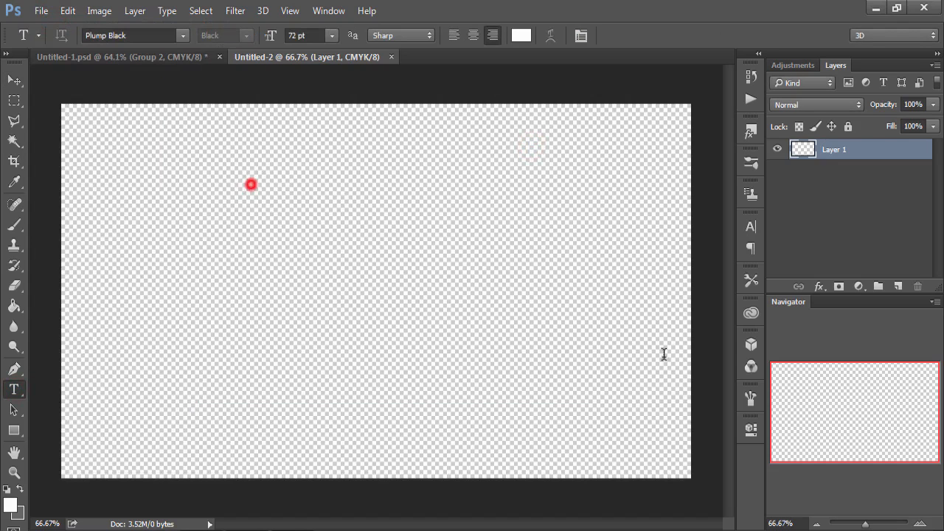
type("MAX")
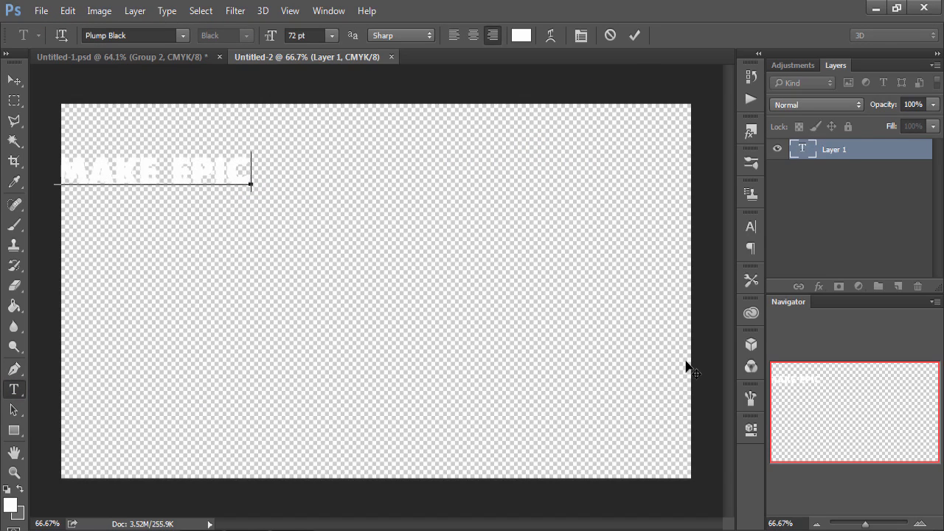
left_click(634, 35)
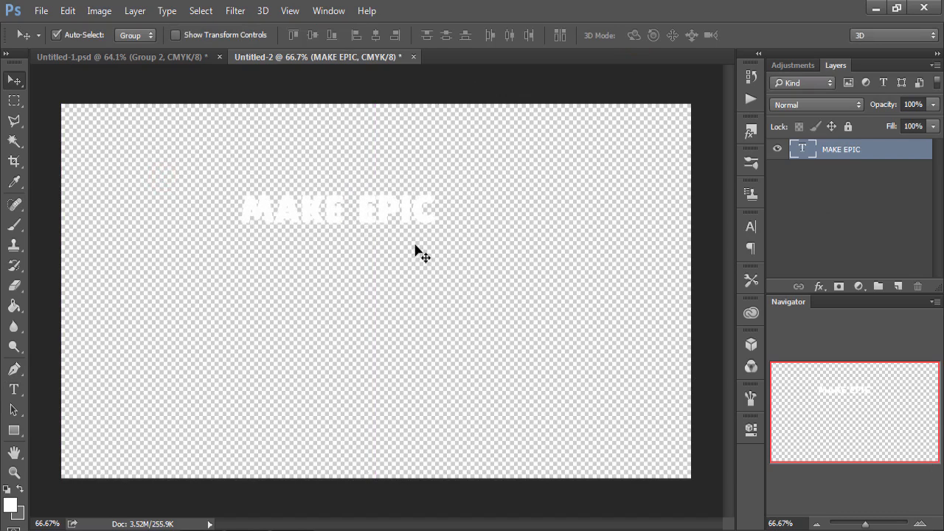
Add 'THUMBNAILS' below it and stretch it to match the MAKE EPIC width
key("ctrl+t")
type("HUMBNAILS")
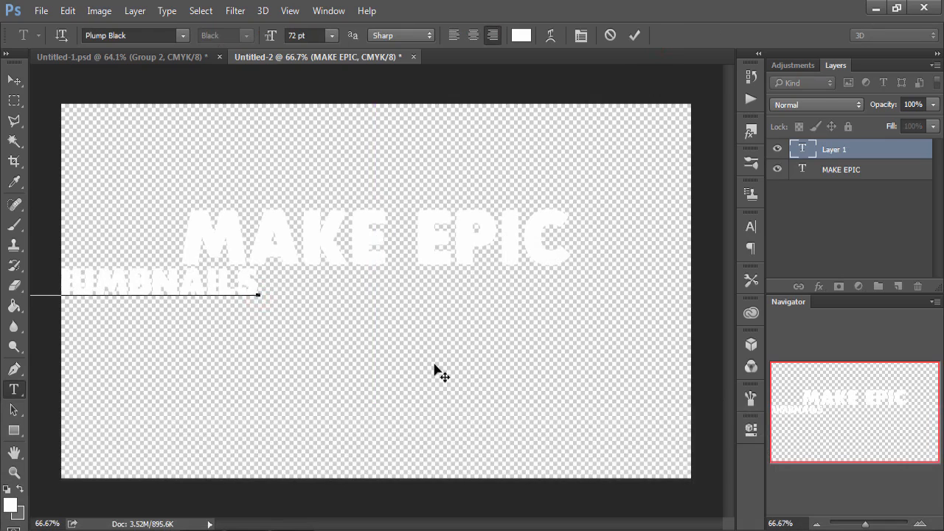
left_click(634, 36)
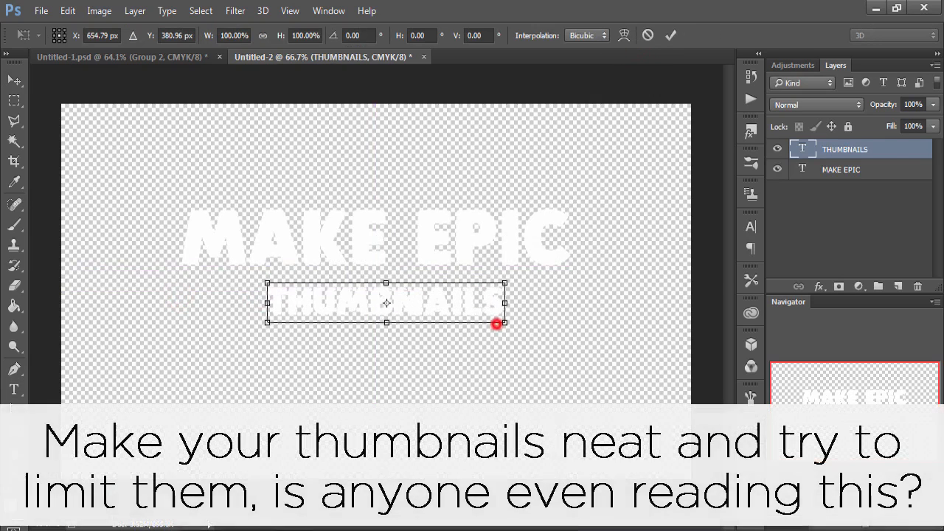
left_click_drag(496, 324, 660, 318)
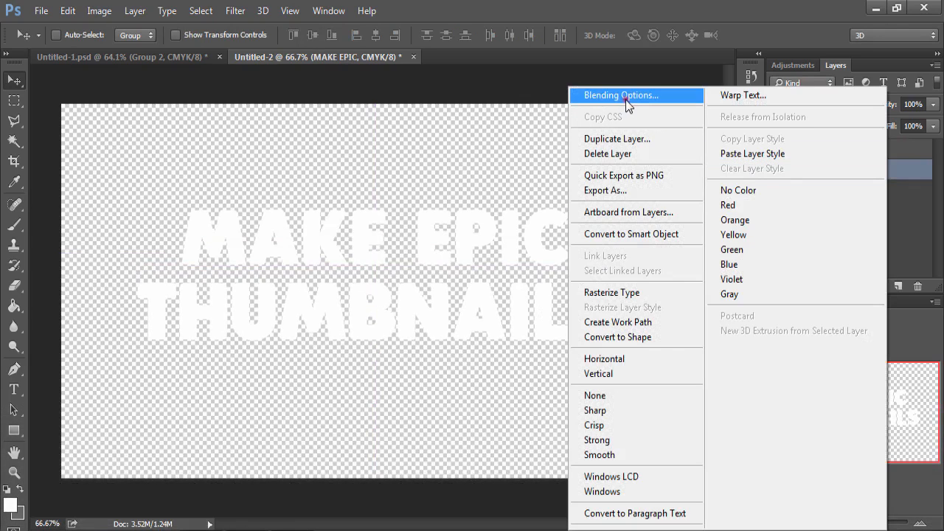
Give MAKE EPIC a thick black Stroke layer style
left_click(620, 95)
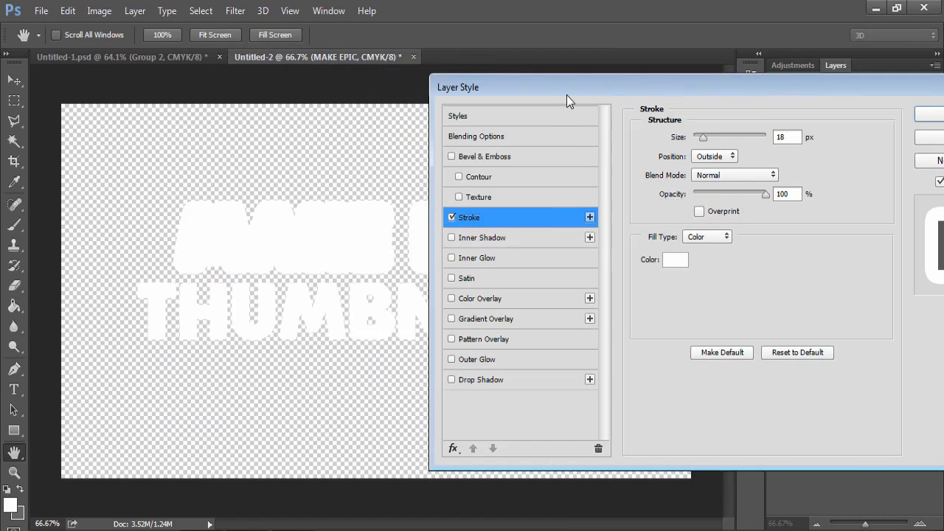
left_click(674, 260)
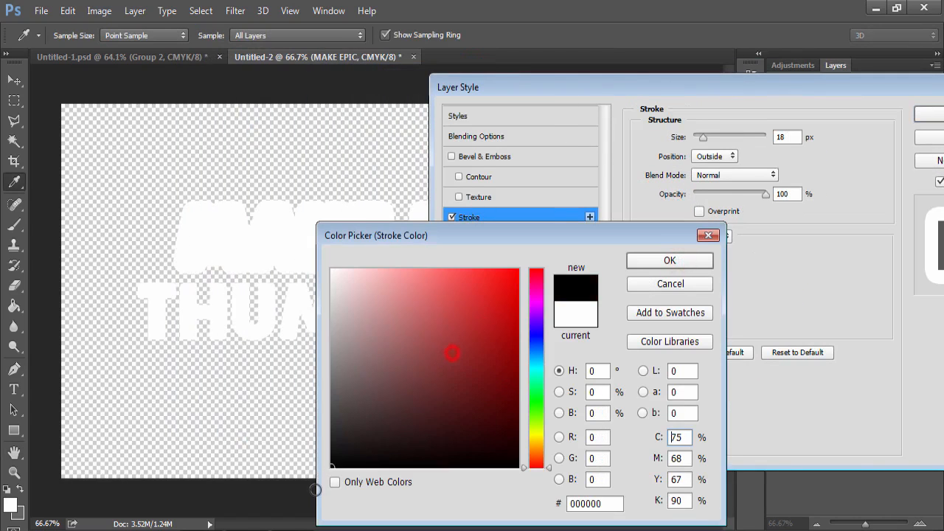
left_click(669, 260)
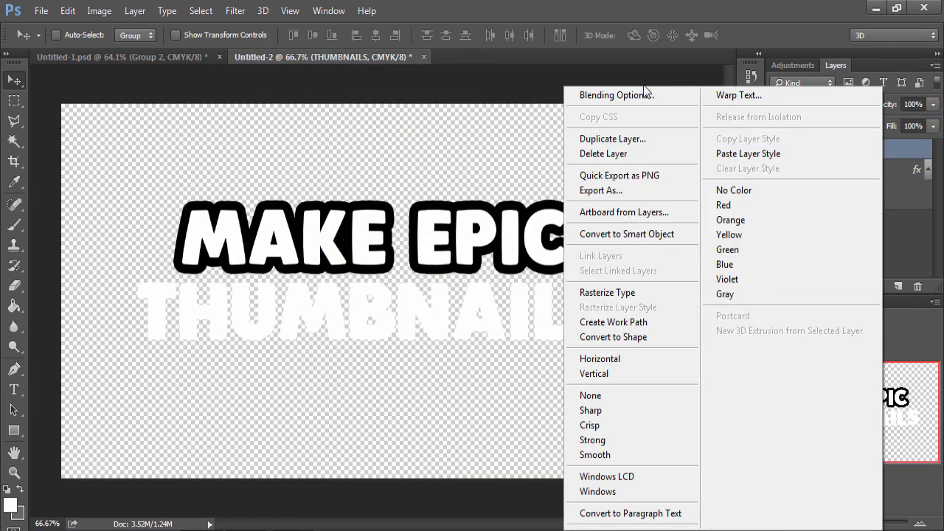
Give THUMBNAILS a black Stroke and a red-to-orange Gradient Overlay
left_click(613, 94)
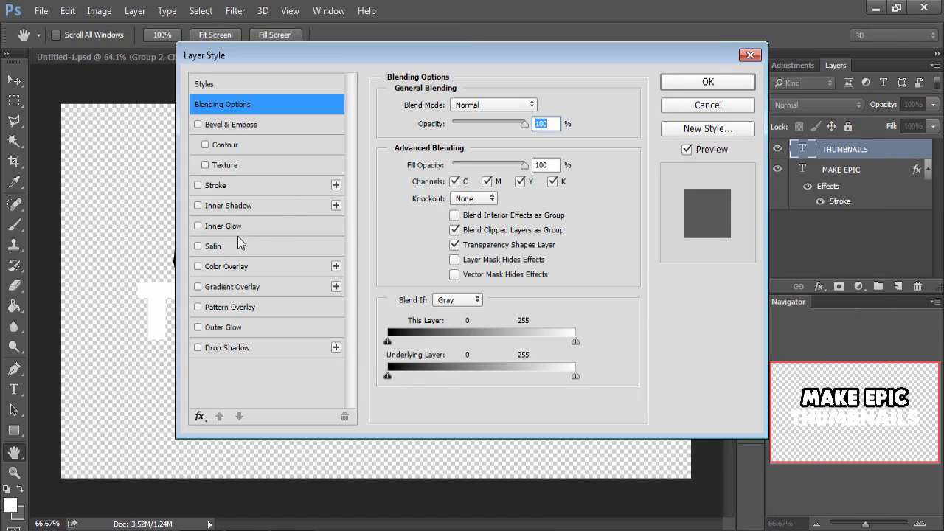
left_click(215, 185)
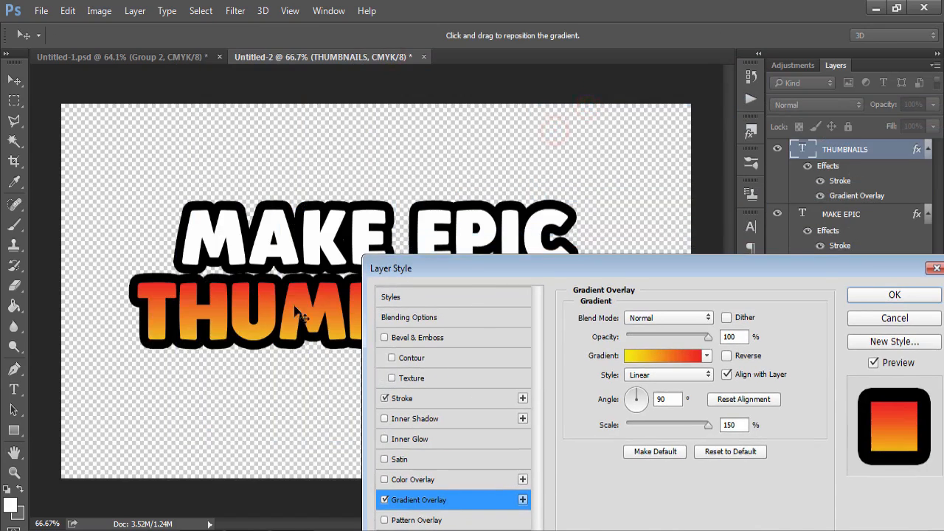
left_click(893, 294)
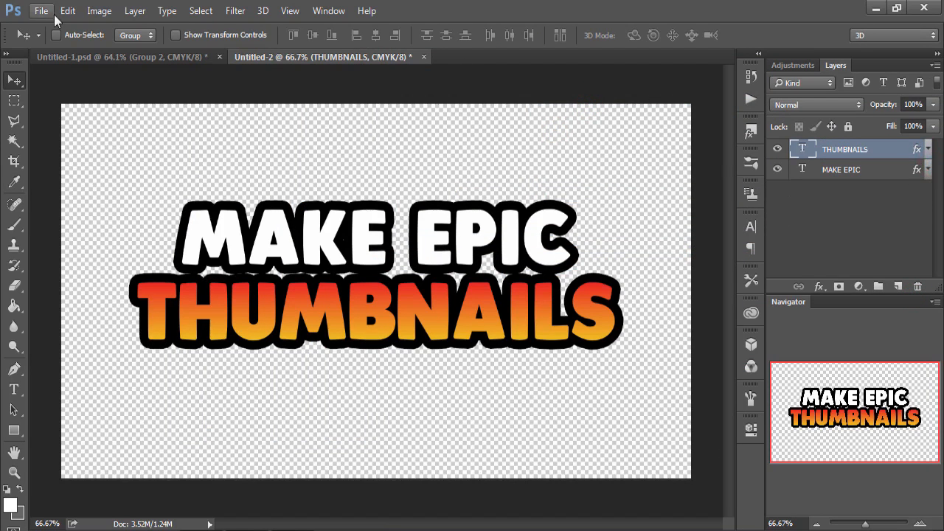
Place Linked the purple_low_poly image from the Desktop beneath the text layers
left_click(41, 10)
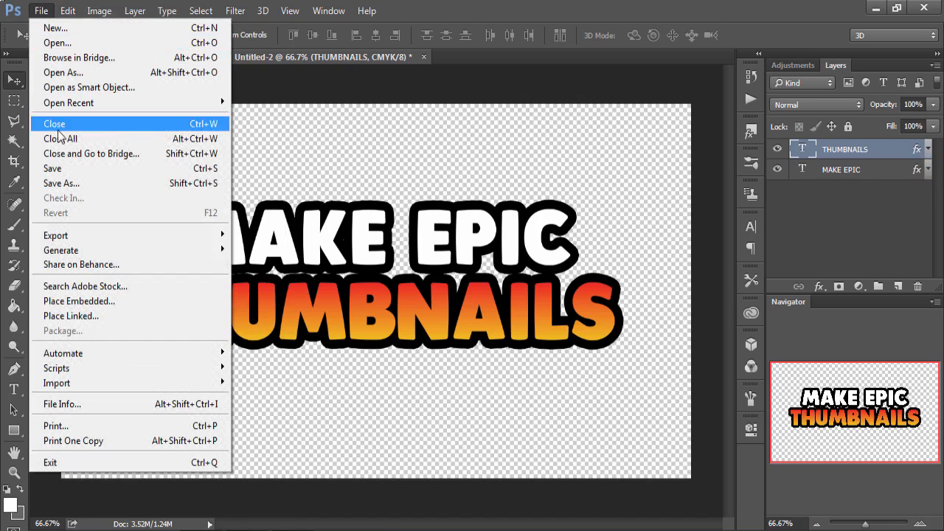
left_click(70, 316)
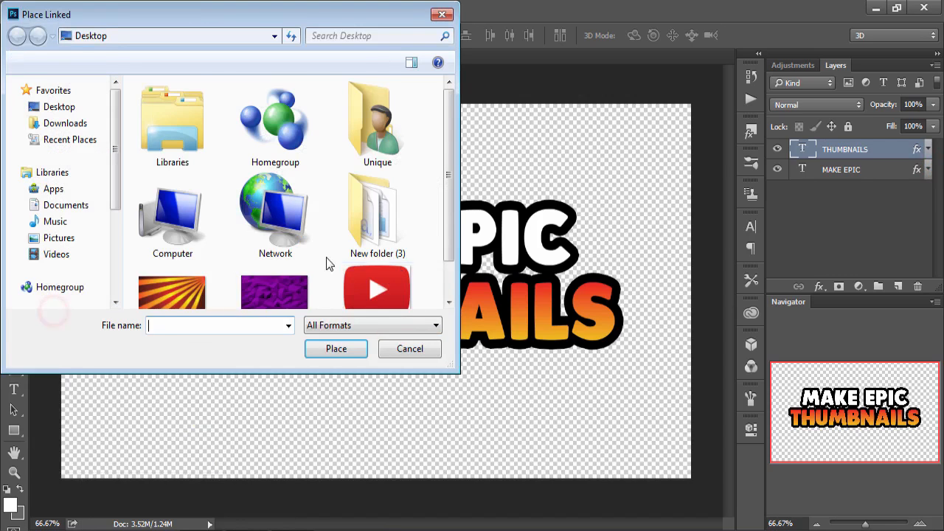
left_click(275, 247)
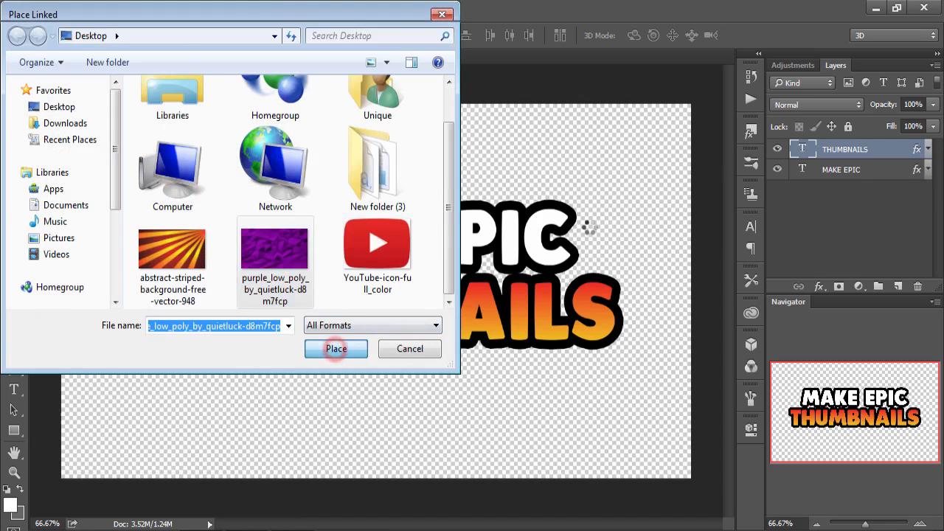
left_click(336, 348)
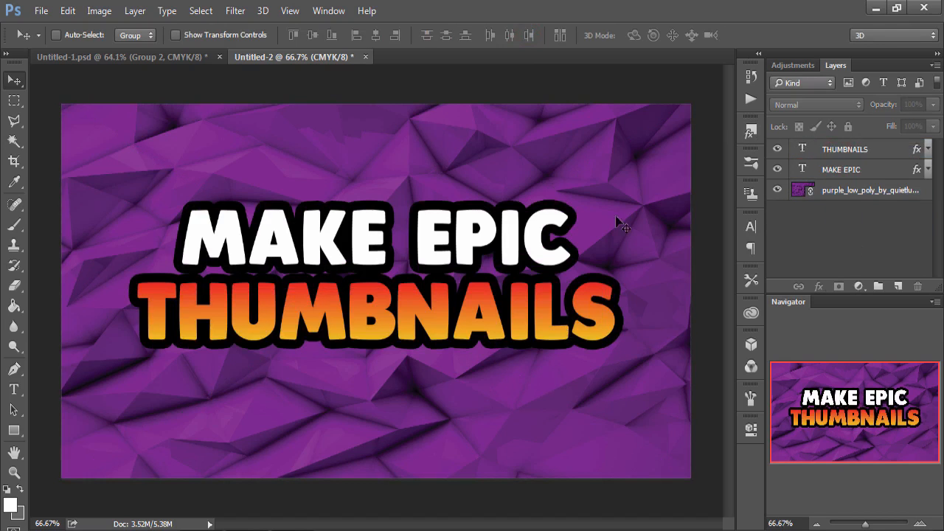
left_click(851, 149)
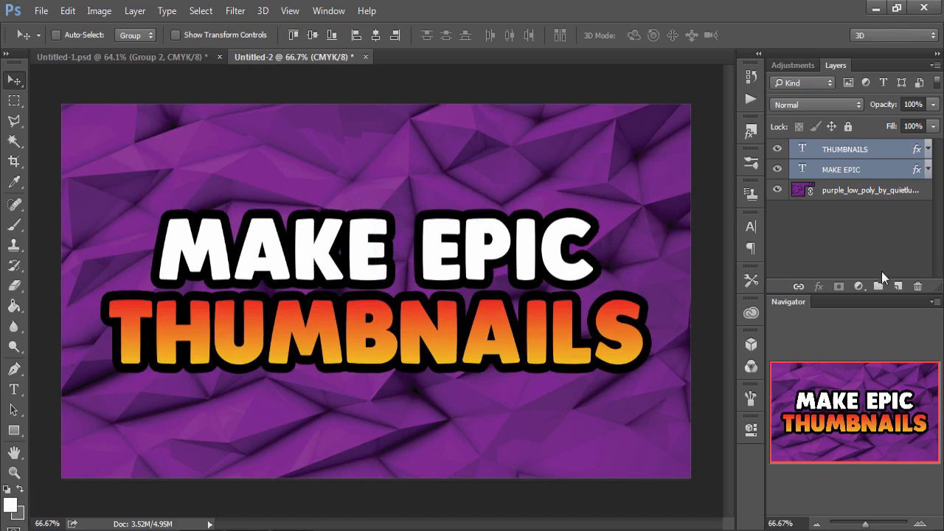
Put the MAKE EPIC and THUMBNAILS layers into Group 1 with Ctrl+G
key("ctrl+g")
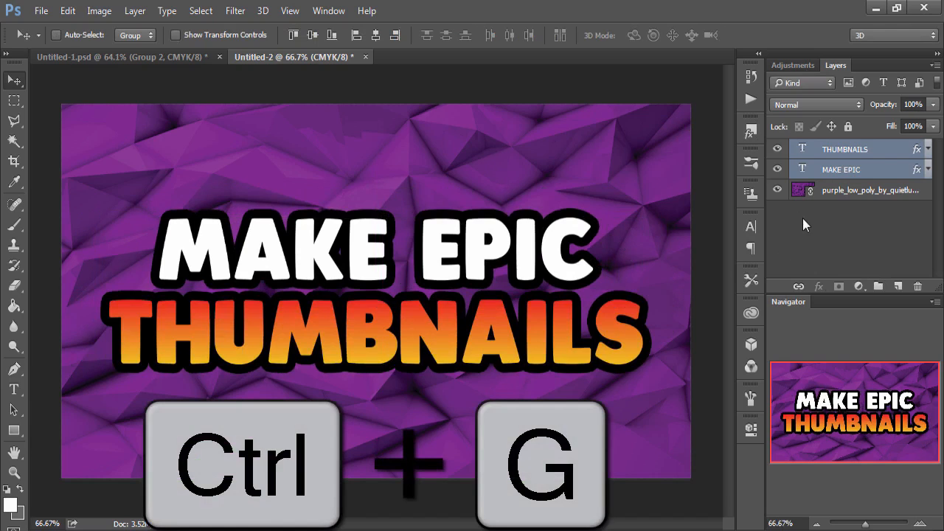
key("ctrl+g")
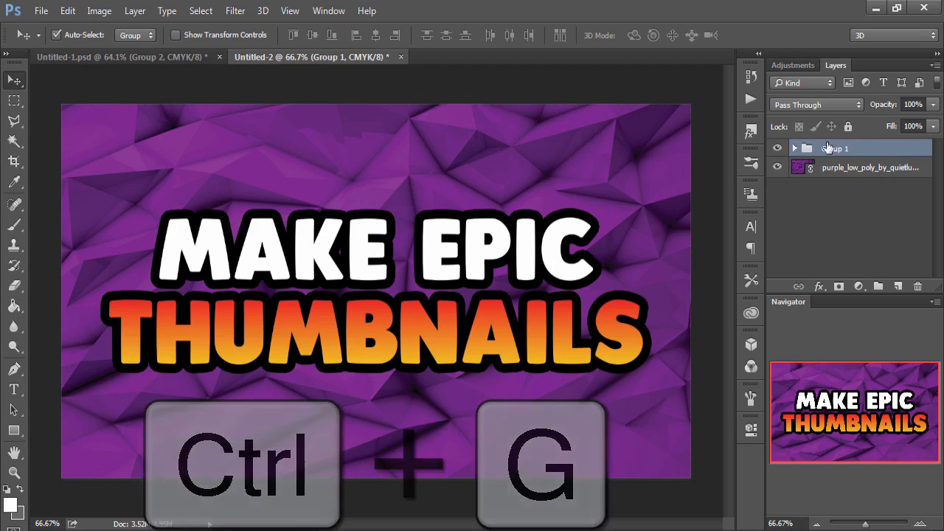
key("ctrl+g")
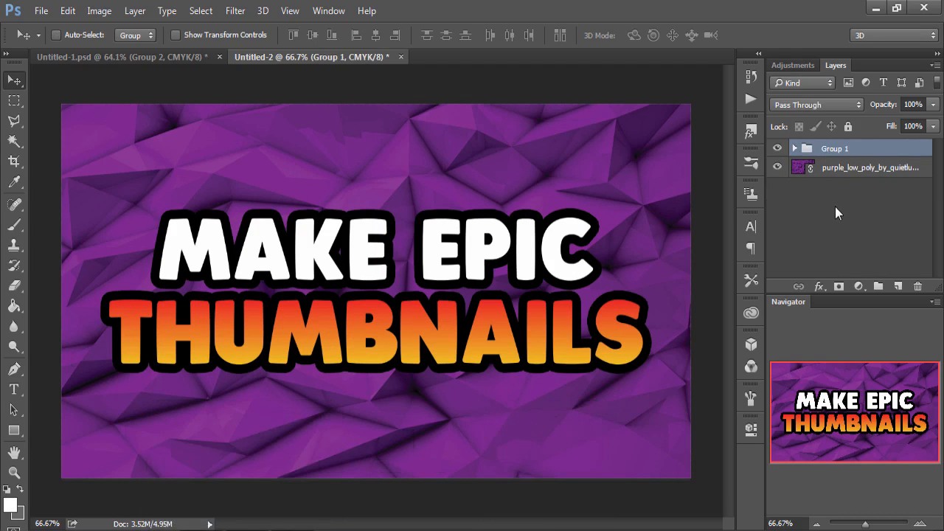
left_click(848, 148)
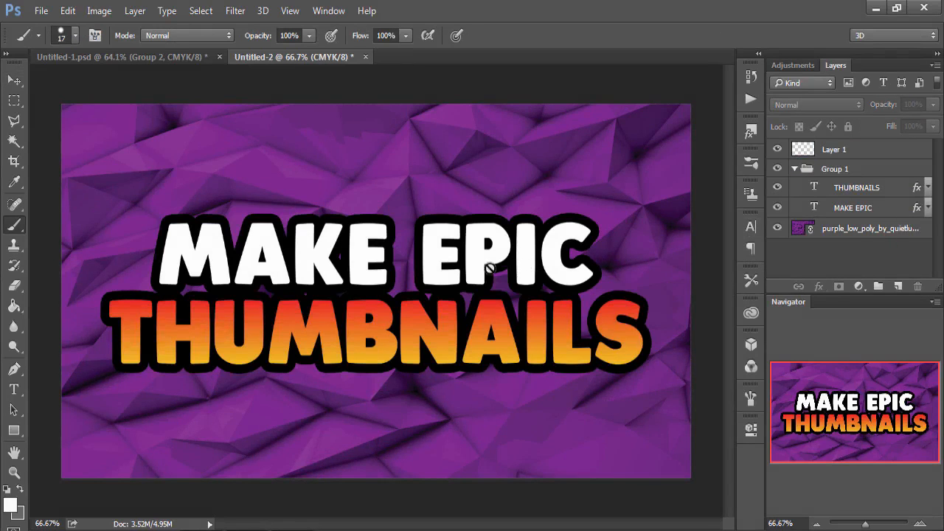
mouse_move(236, 290)
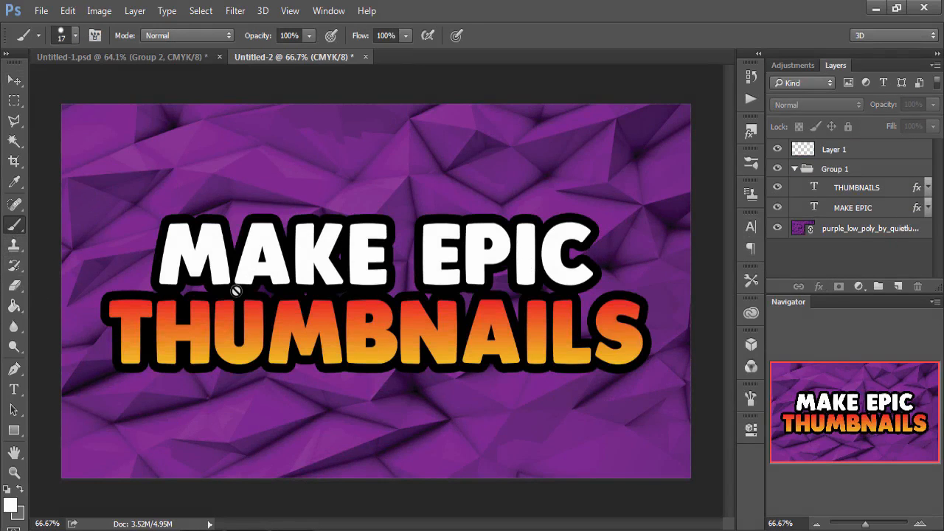
Check the foreground colour in the Color Picker, switching it from white to black
left_click(10, 503)
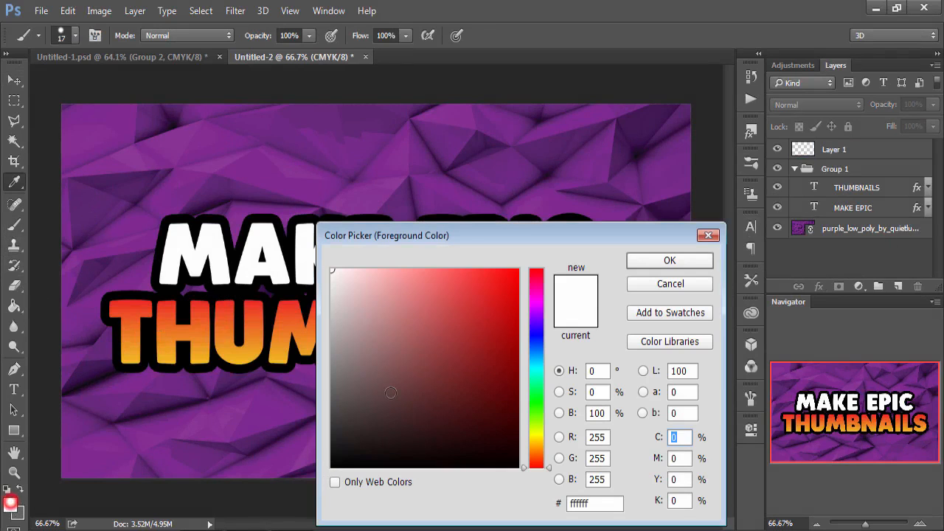
left_click(668, 259)
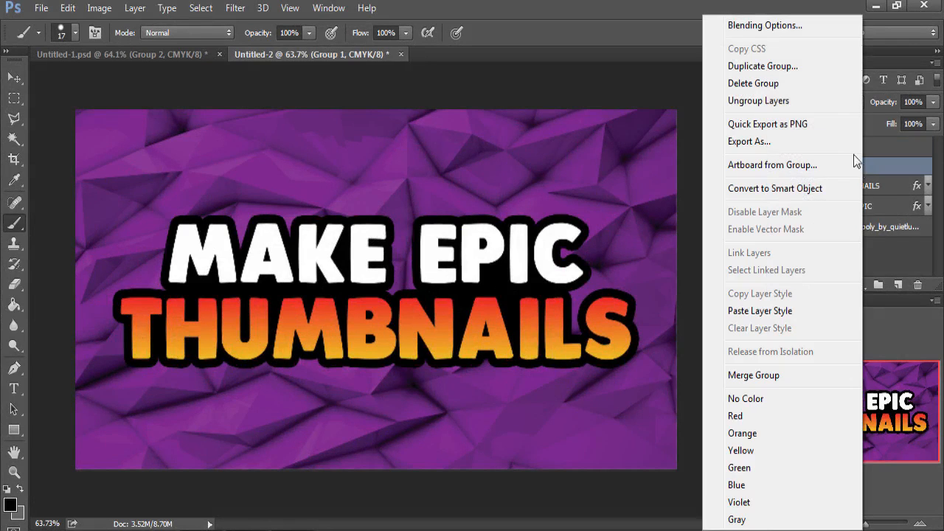
Add a white Stroke to Group 1 in Blending Options and adjust its size
left_click(765, 25)
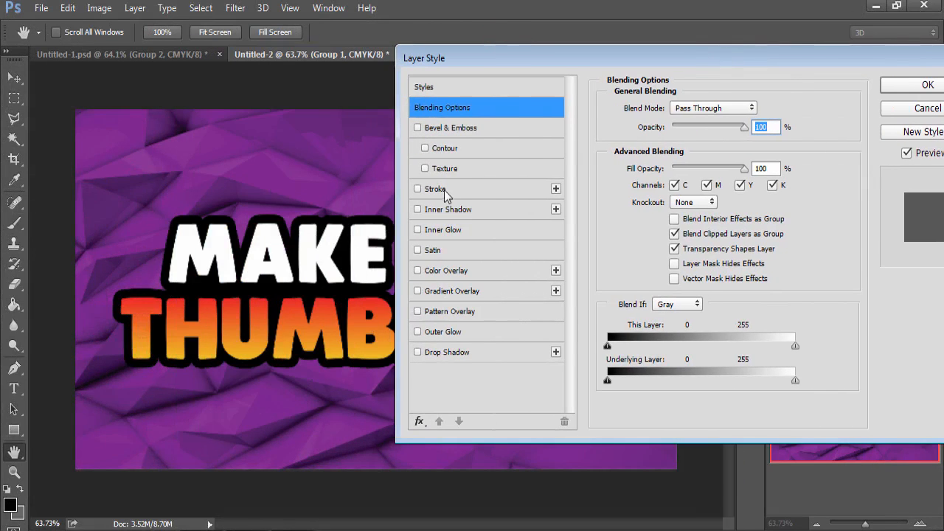
left_click(418, 188)
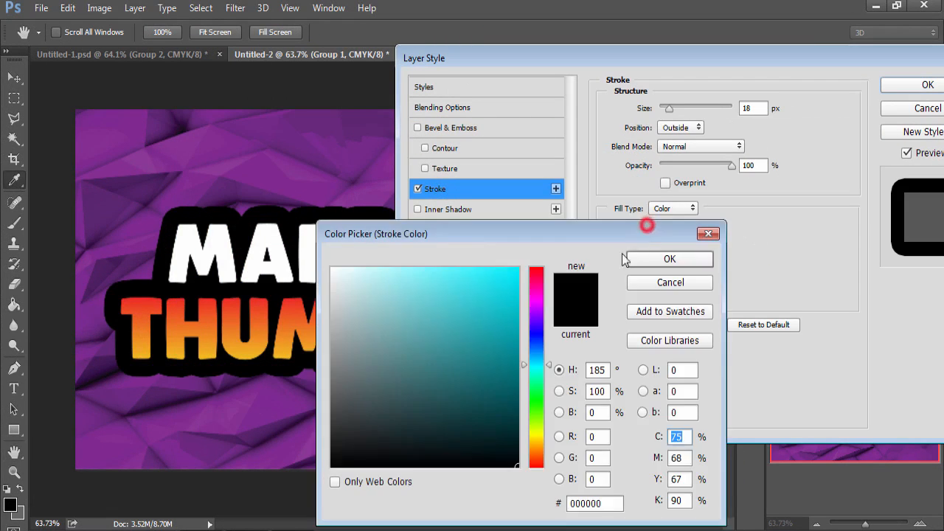
left_click(335, 269)
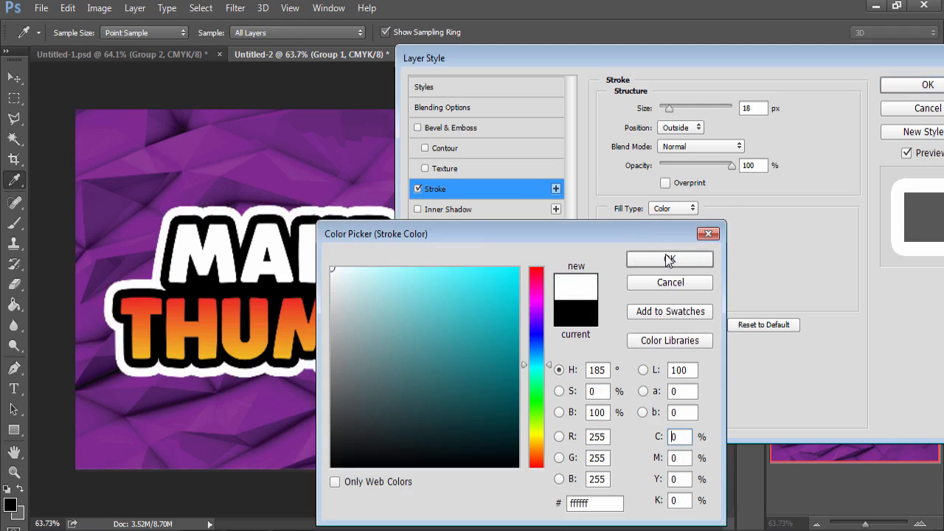
left_click(669, 259)
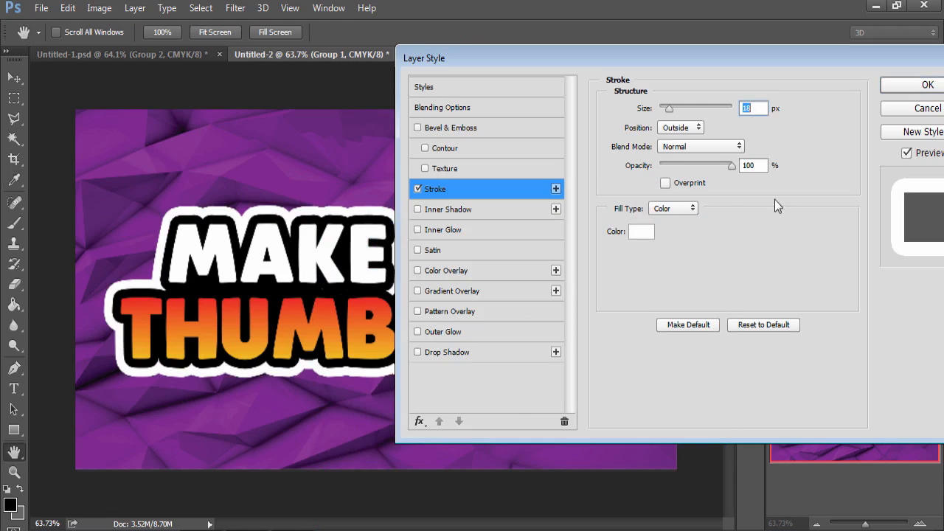
type("1")
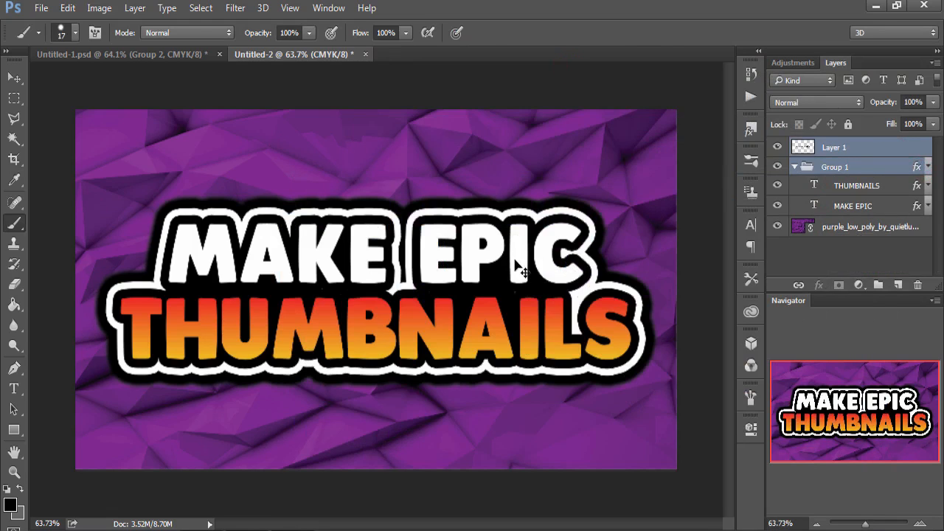
Add a Hue/Saturation adjustment above the background with Lightness lowered to about -27
key("ctrl+t")
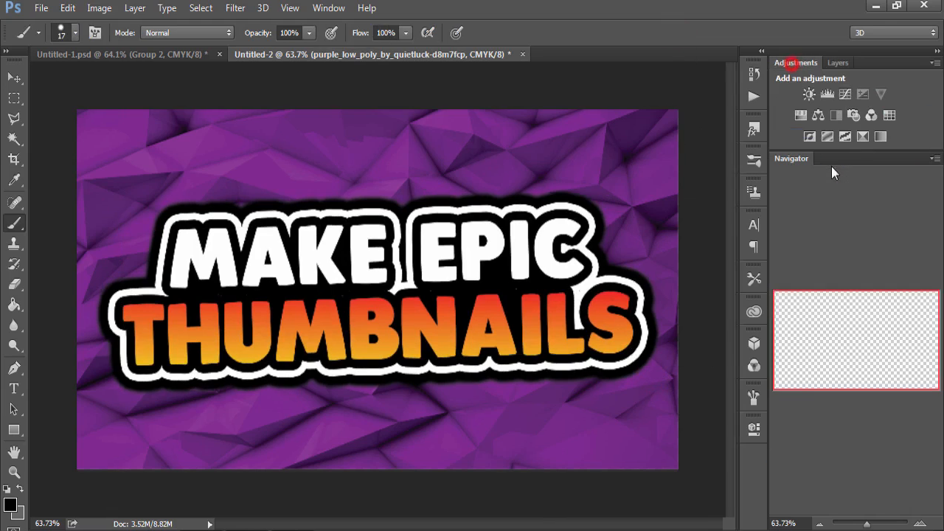
left_click(827, 94)
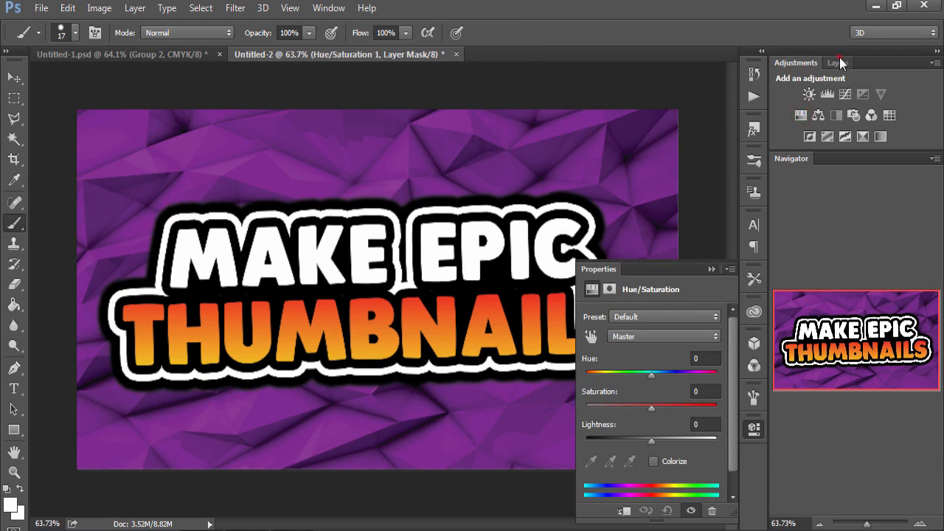
left_click_drag(651, 440, 632, 440)
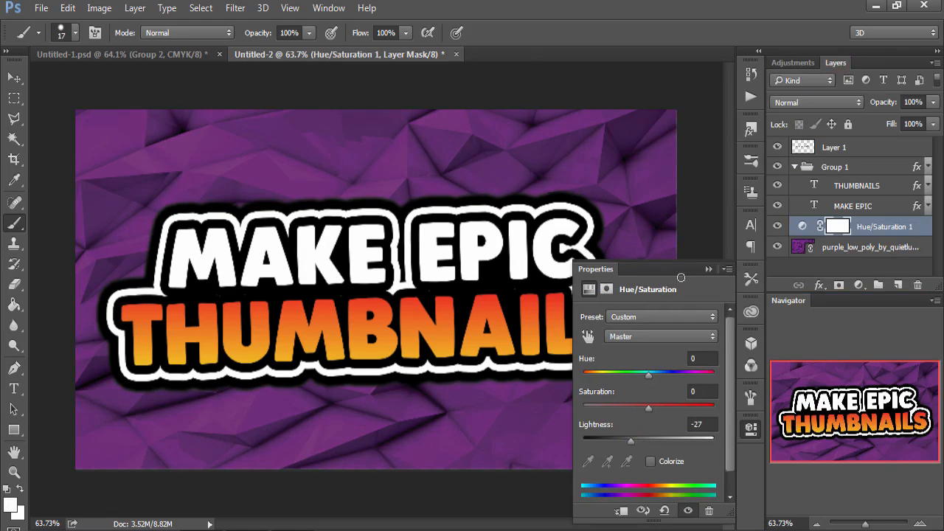
left_click_drag(648, 405, 677, 405)
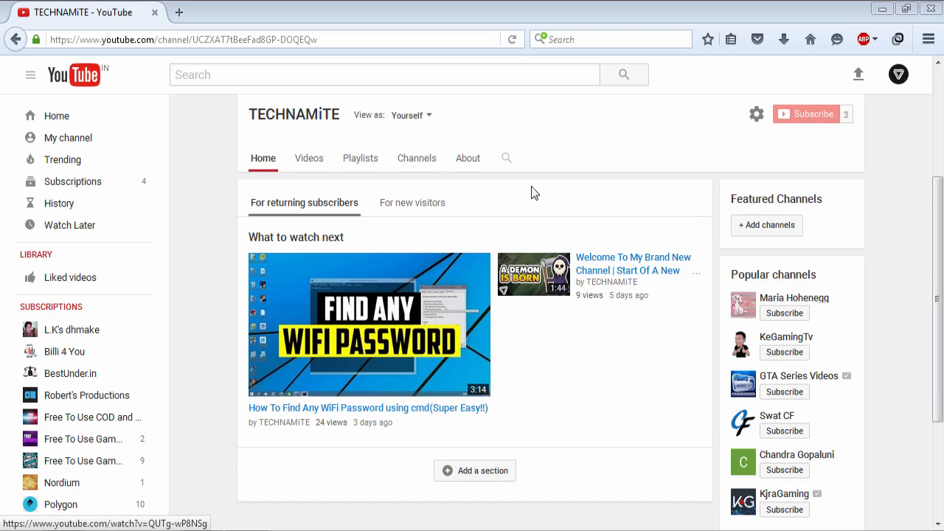
Scroll the TECHNAMiTE channel page and show its Videos tab with two uploads
scroll("down", 3)
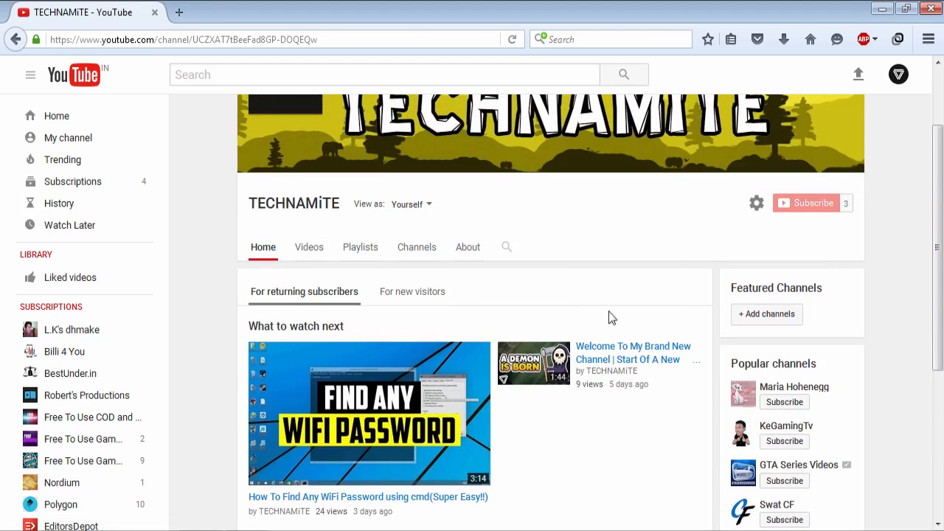
scroll("down", 3)
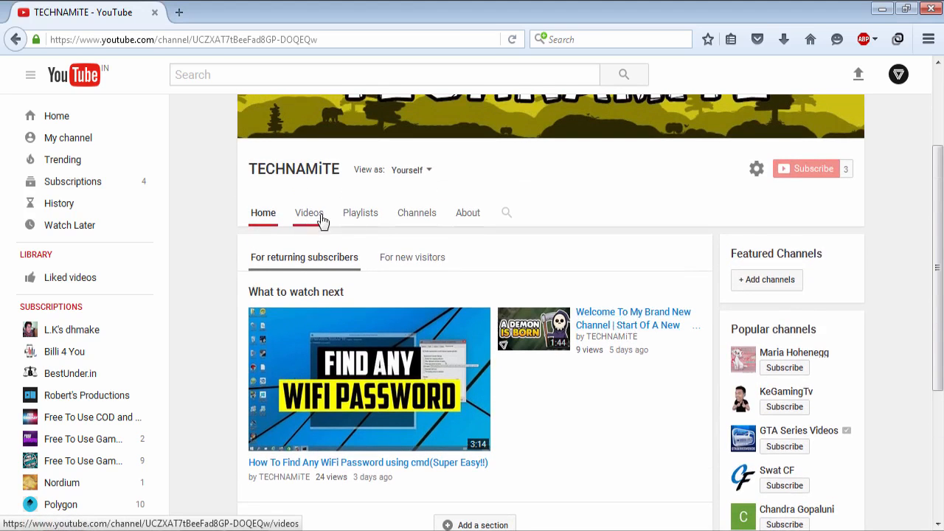
left_click(308, 212)
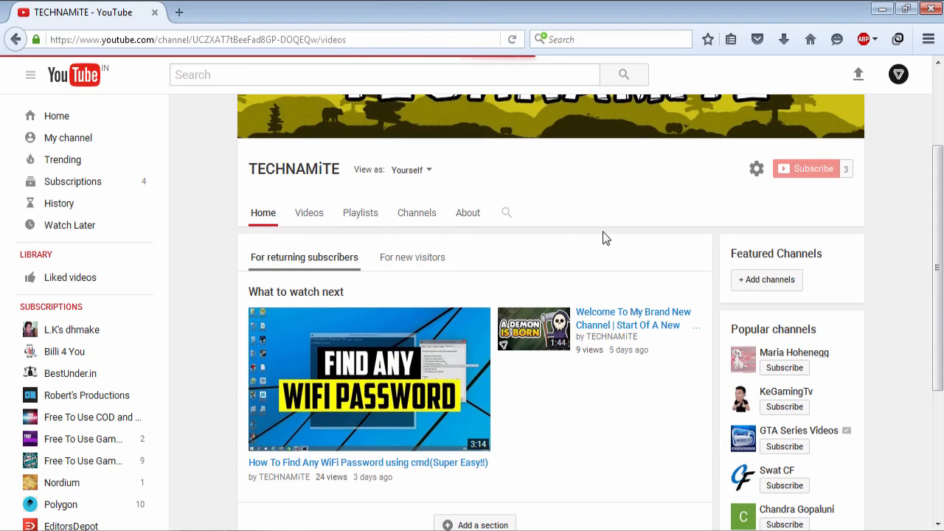
left_click(308, 213)
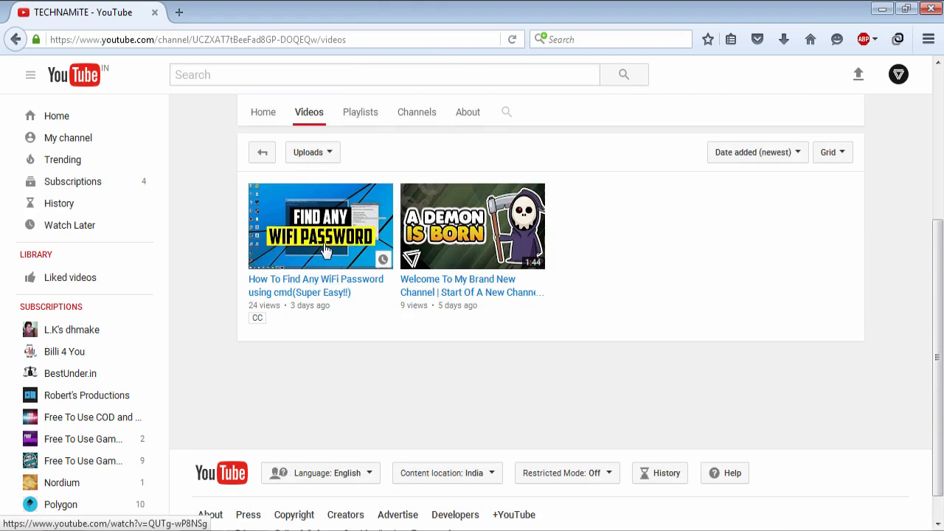